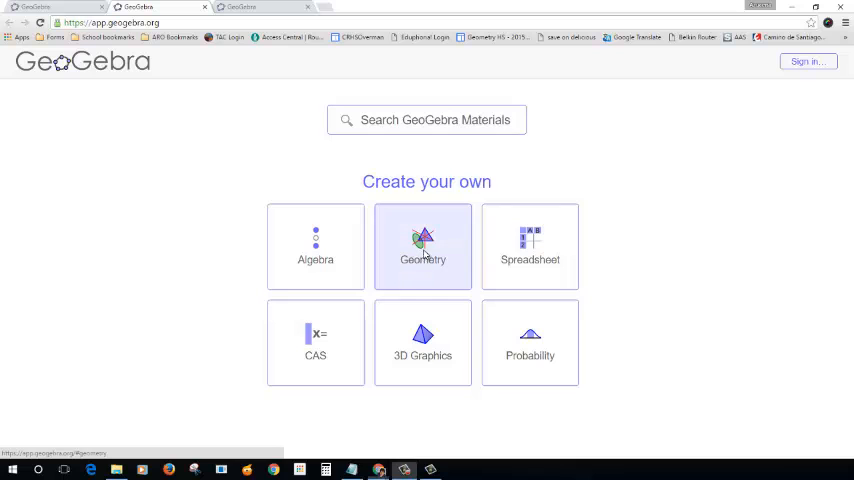
# Step: Start a new Geometry construction and delete the recovered unsaved changes
pyautogui.click(422, 247)
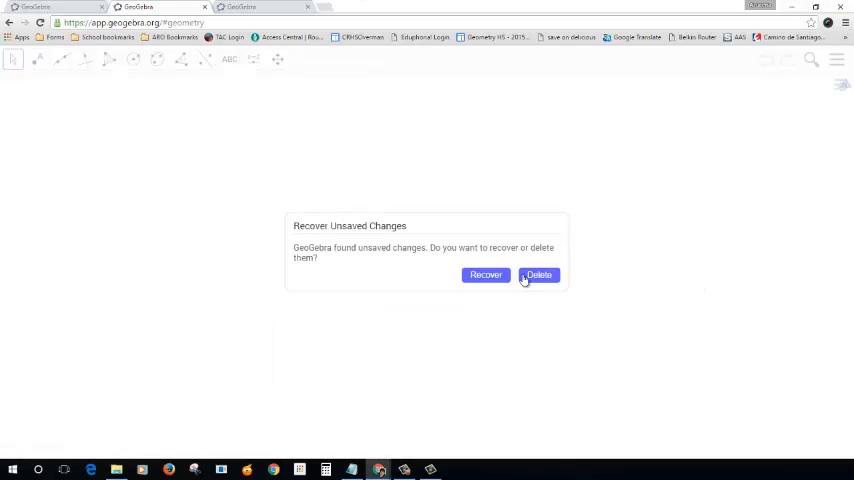
pyautogui.click(538, 275)
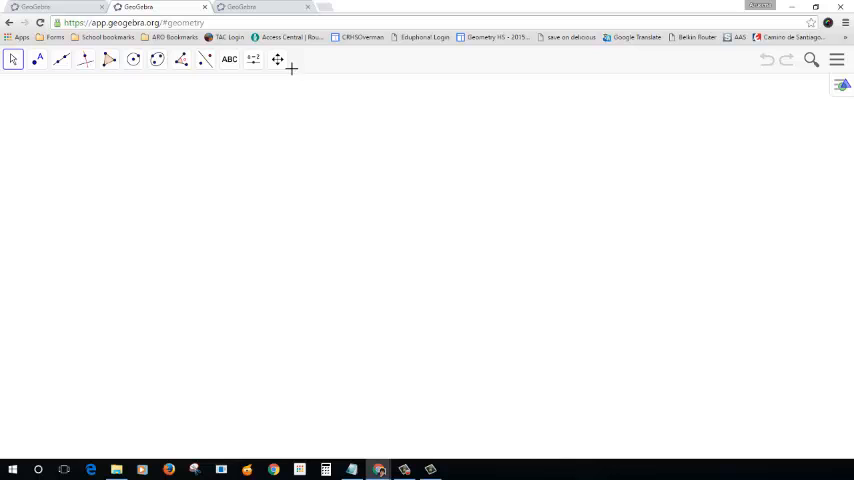
# Step: Draw horizontal segment AB near the canvas centre with the Segment tool
pyautogui.click(61, 59)
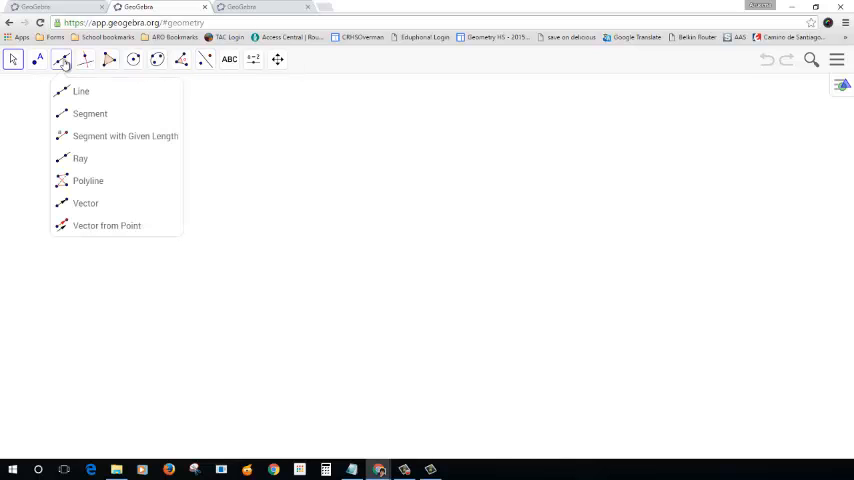
pyautogui.click(90, 113)
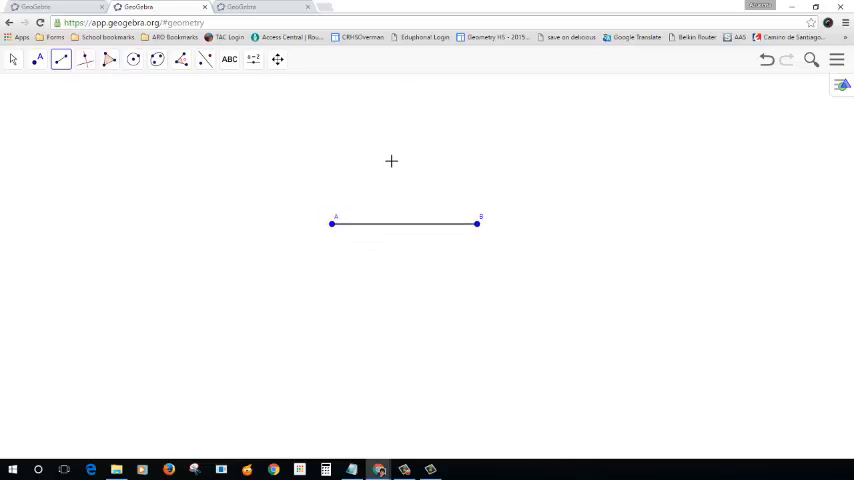
pyautogui.moveTo(402, 220)
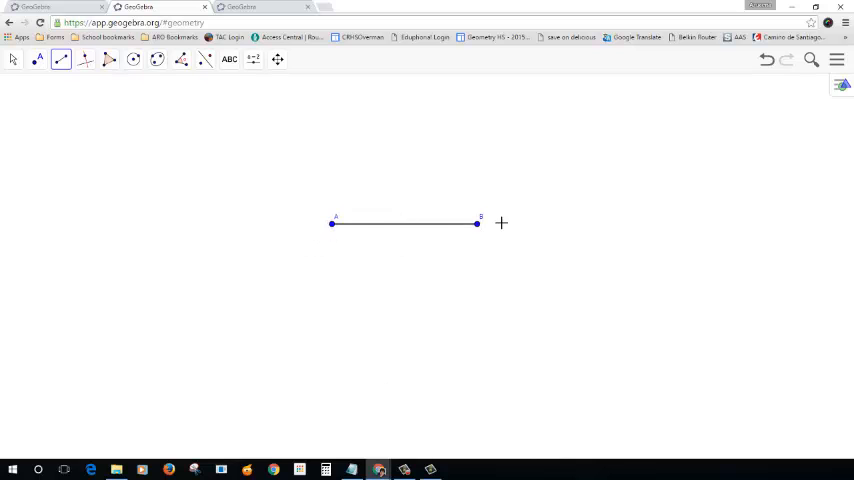
pyautogui.moveTo(455, 233)
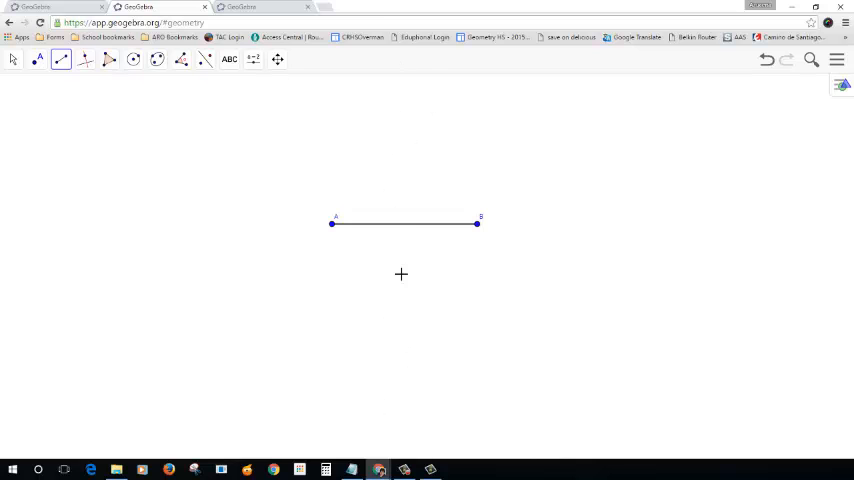
pyautogui.moveTo(391, 230)
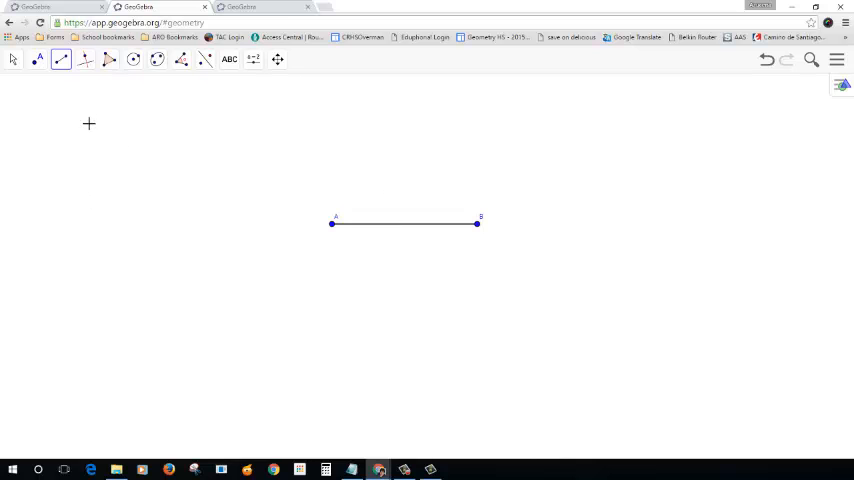
pyautogui.moveTo(77, 105)
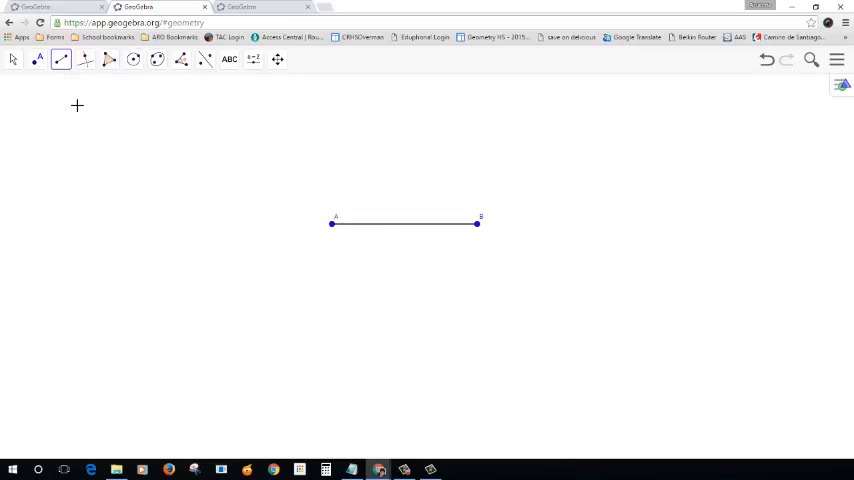
pyautogui.click(38, 59)
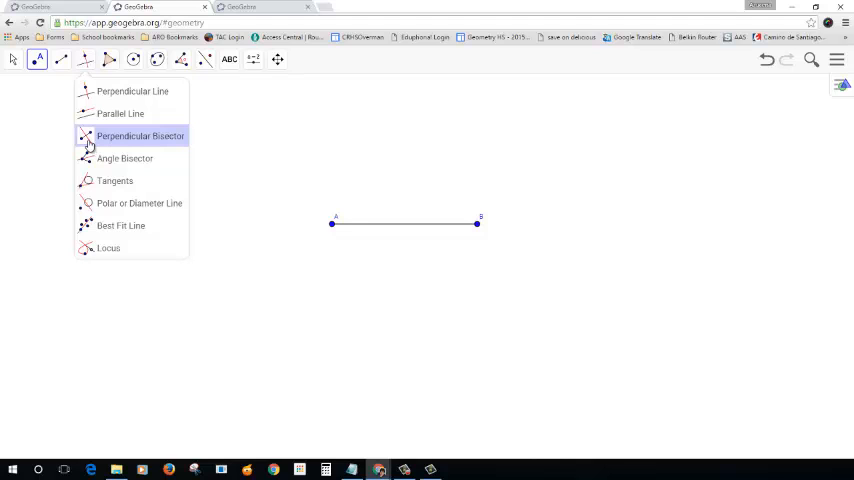
# Step: Construct the perpendicular bisector of segment AB through its midpoint
pyautogui.click(140, 136)
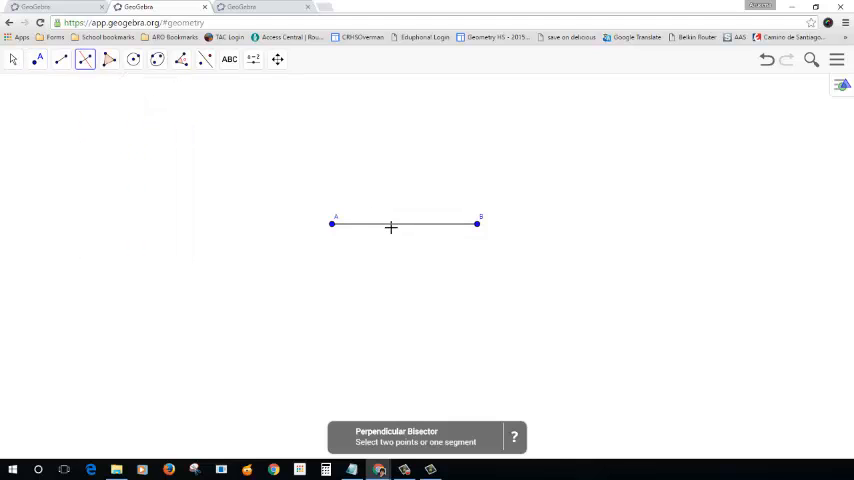
pyautogui.click(405, 223)
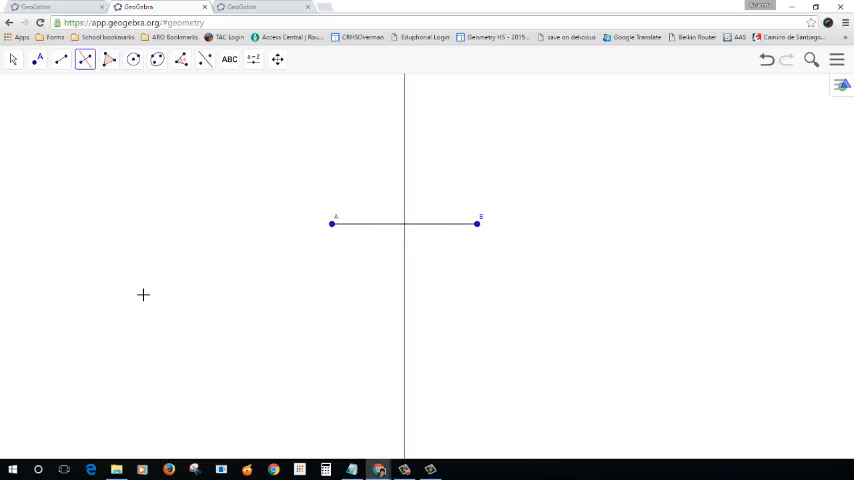
pyautogui.moveTo(143, 154)
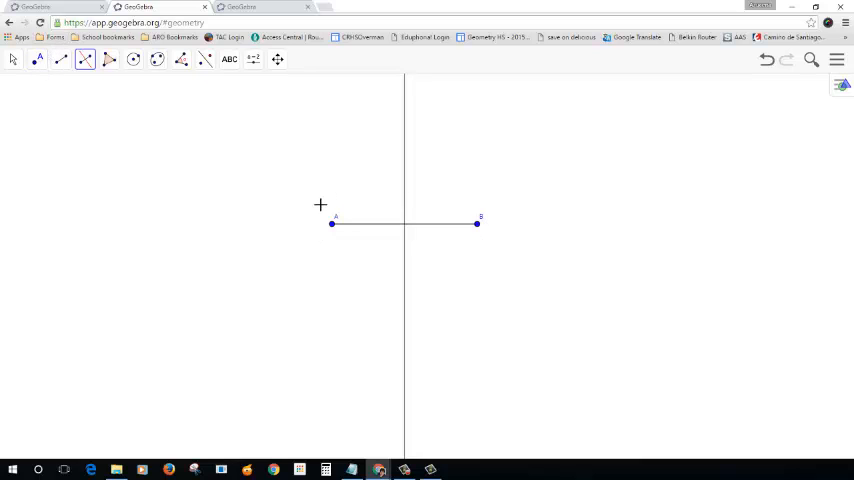
pyautogui.moveTo(405, 150)
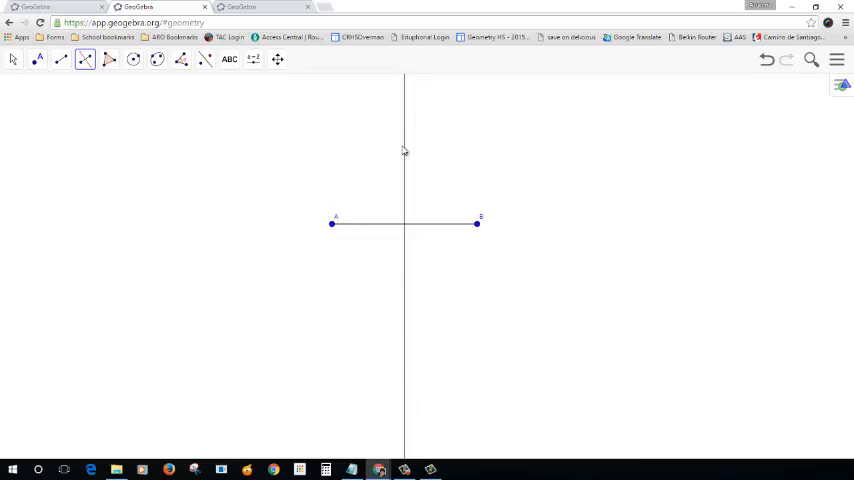
pyautogui.click(38, 59)
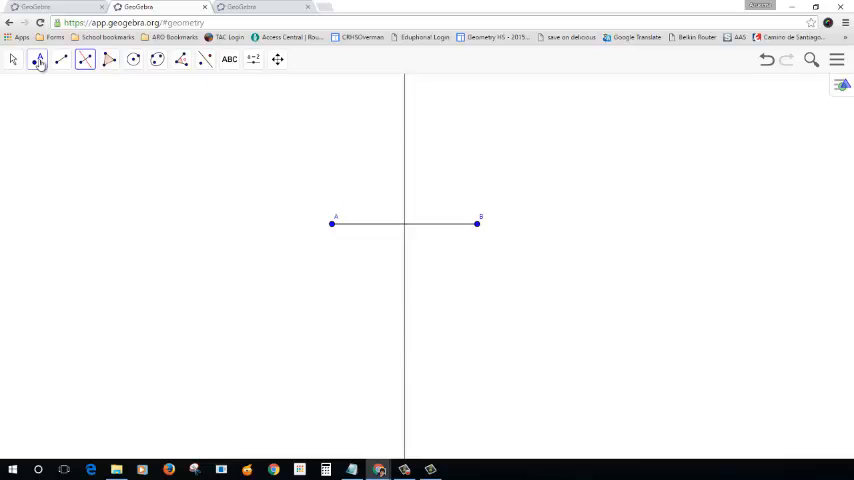
# Step: Place point C above and point D below AB on the bisector
pyautogui.click(37, 59)
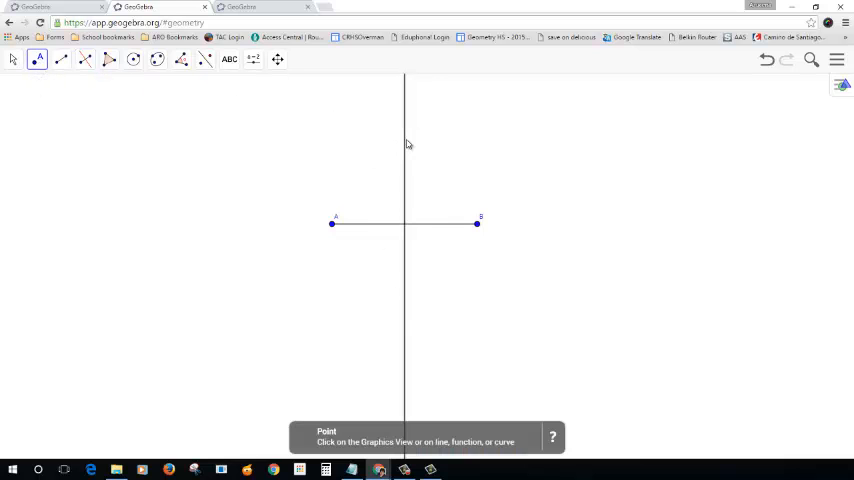
pyautogui.click(404, 141)
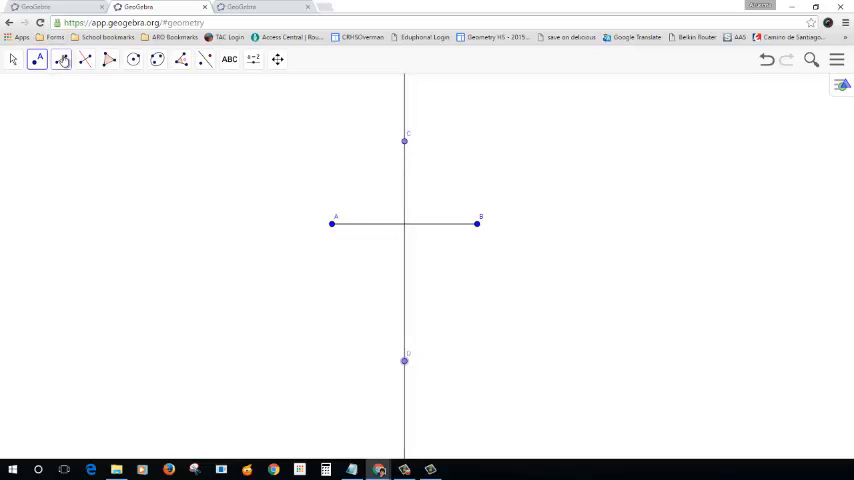
pyautogui.click(14, 59)
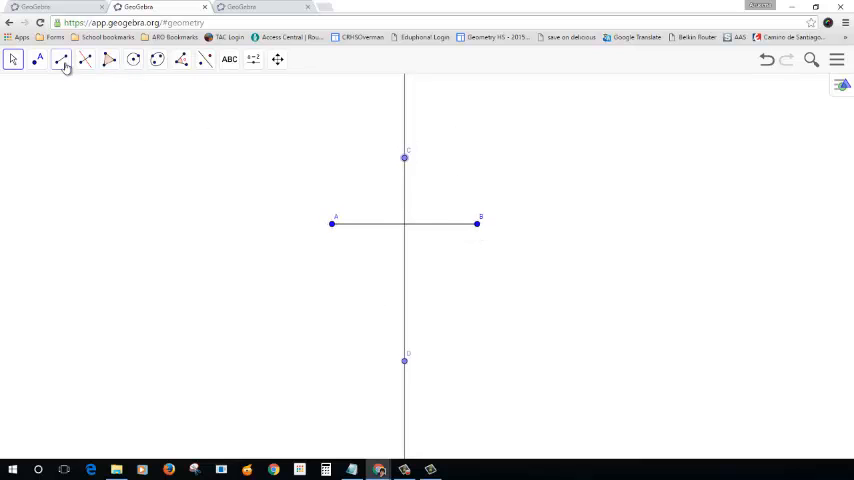
# Step: Draw polygon ACBD through A, C, B, D and back to A
pyautogui.click(108, 59)
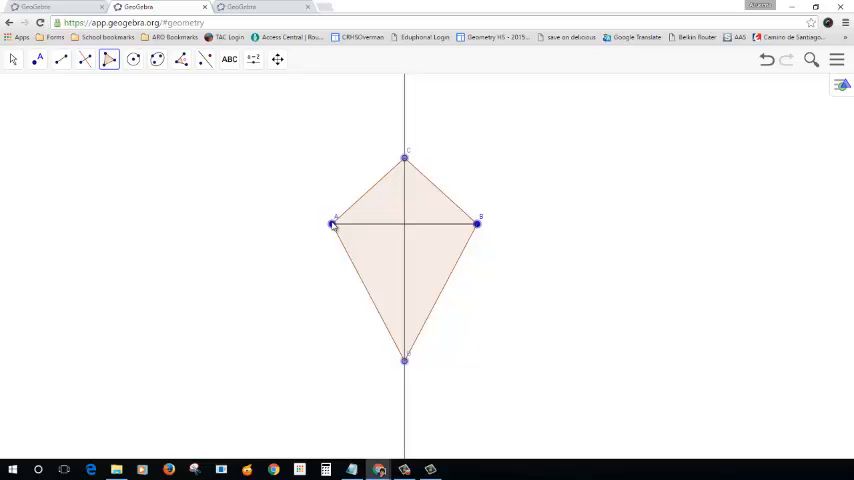
pyautogui.click(13, 59)
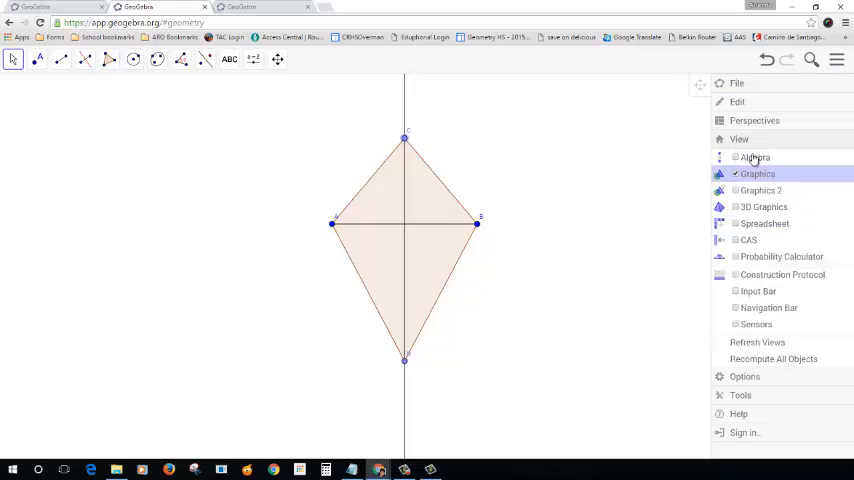
# Step: Show the Algebra view and use a kite side's Object Properties to display side lengths
pyautogui.click(756, 157)
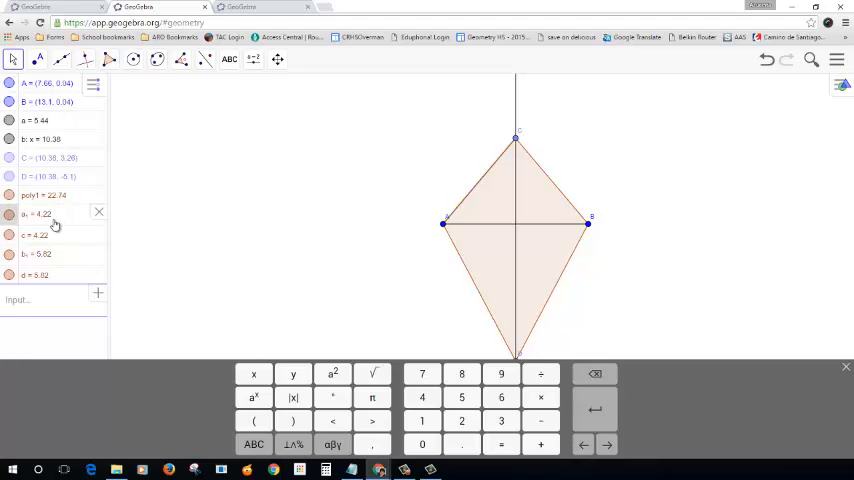
pyautogui.rightClick(40, 214)
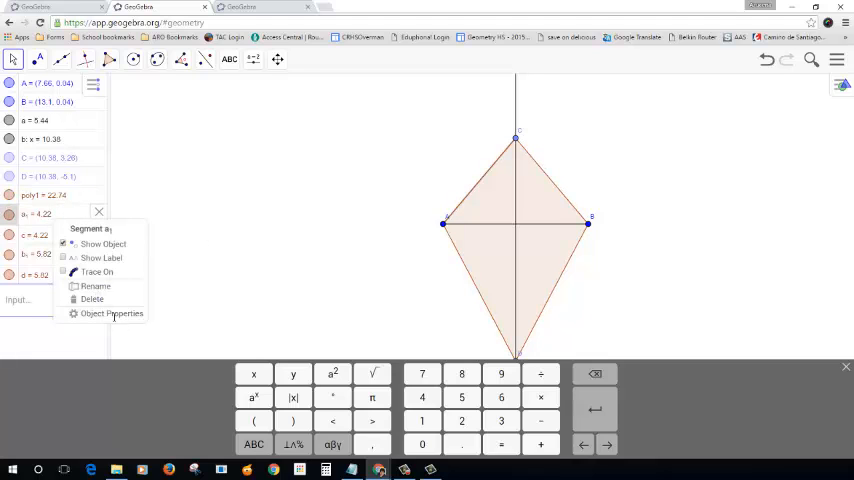
pyautogui.click(112, 313)
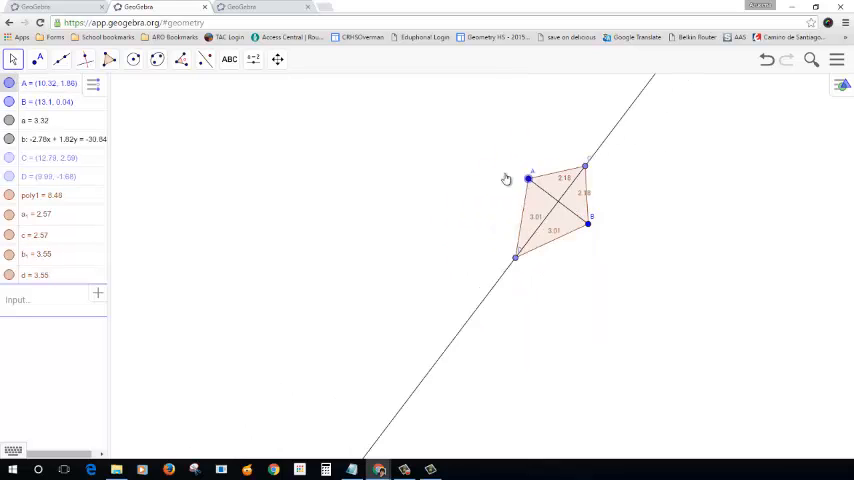
# Step: Drag A, B and D to reshape the kite, ending with sides 3.2 and 5.74
pyautogui.moveTo(528, 179); pyautogui.dragTo(531, 122)
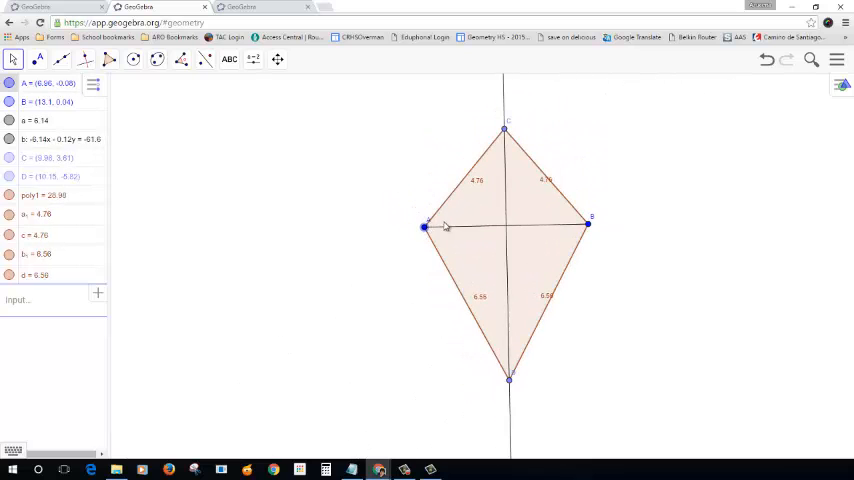
pyautogui.moveTo(589, 224); pyautogui.dragTo(540, 230)
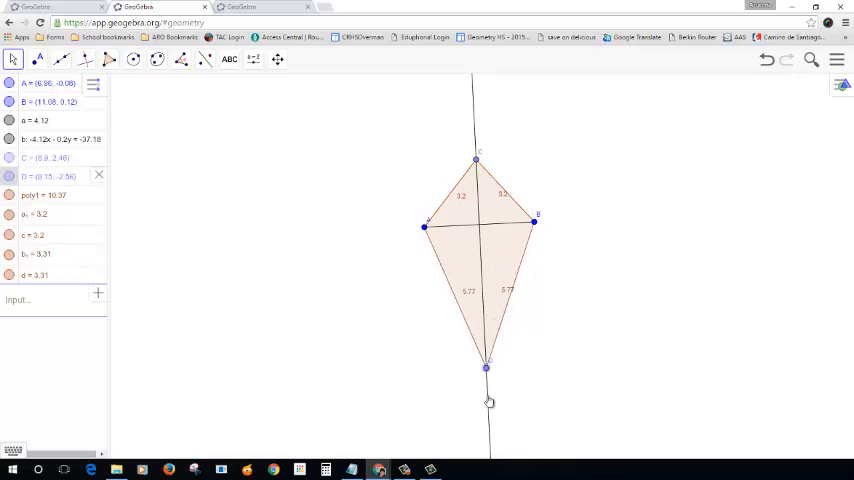
pyautogui.moveTo(485, 367); pyautogui.dragTo(485, 278)
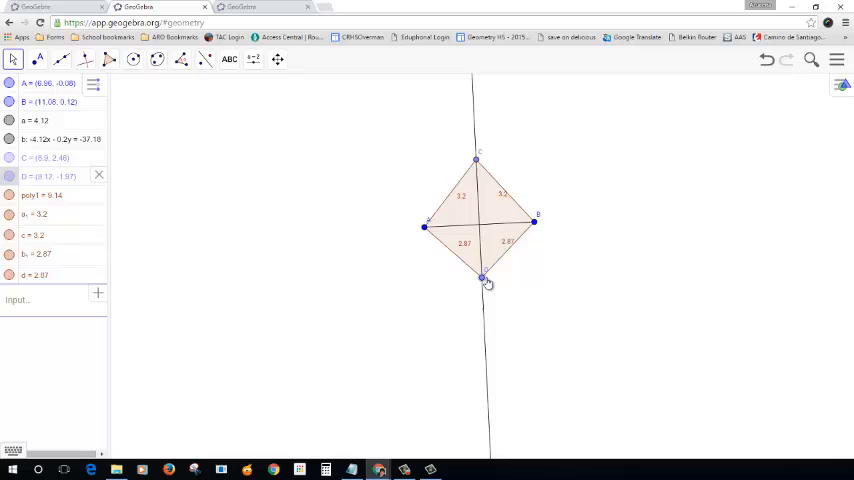
pyautogui.moveTo(482, 278); pyautogui.dragTo(483, 296)
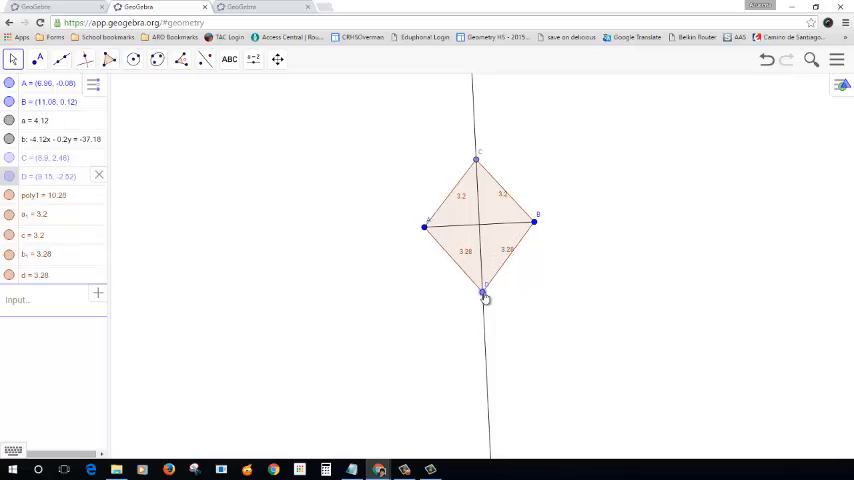
pyautogui.moveTo(483, 296); pyautogui.dragTo(485, 316)
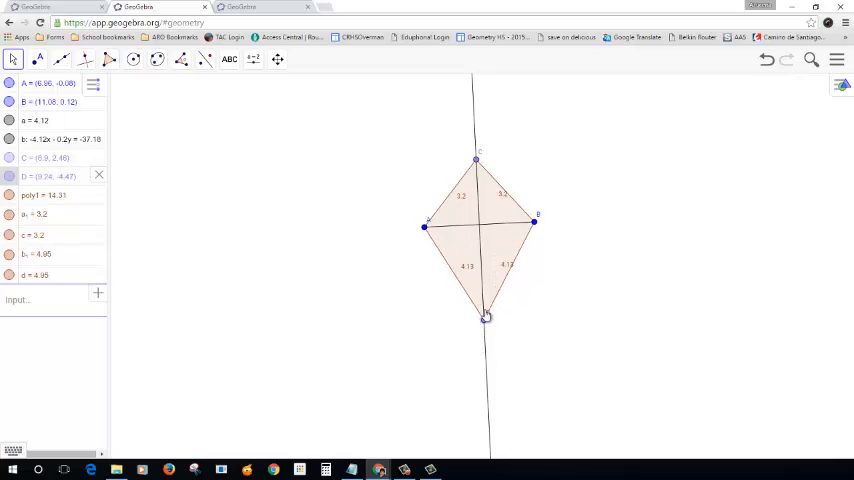
pyautogui.moveTo(485, 315); pyautogui.dragTo(486, 292)
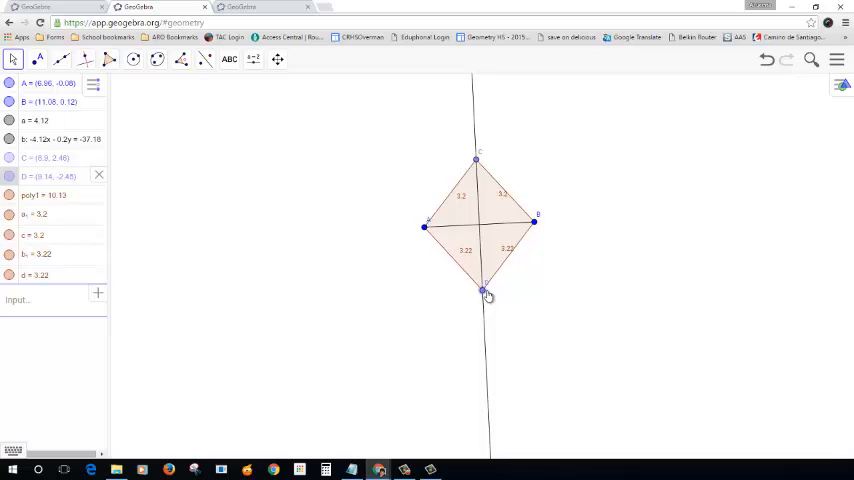
pyautogui.moveTo(485, 290); pyautogui.dragTo(483, 300)
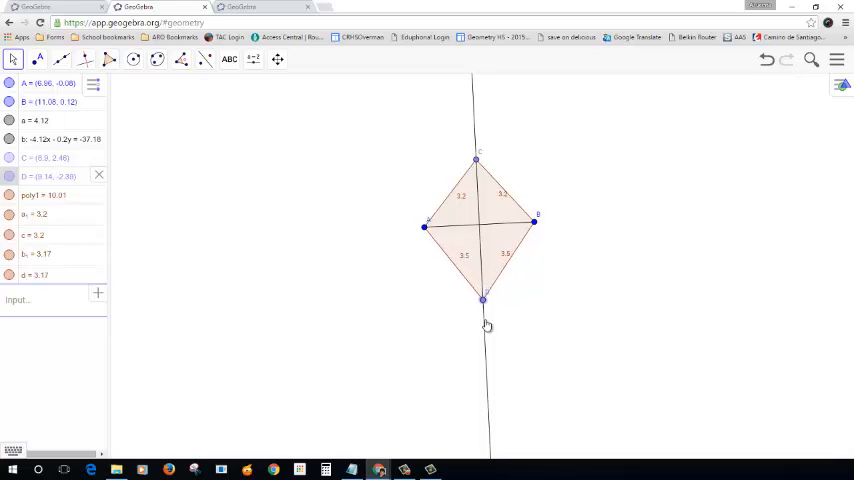
pyautogui.moveTo(483, 300); pyautogui.dragTo(486, 365)
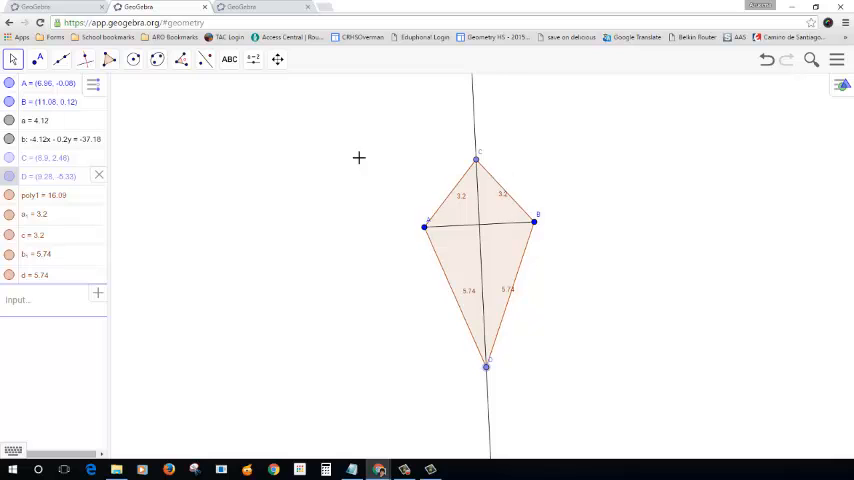
pyautogui.moveTo(415, 302)
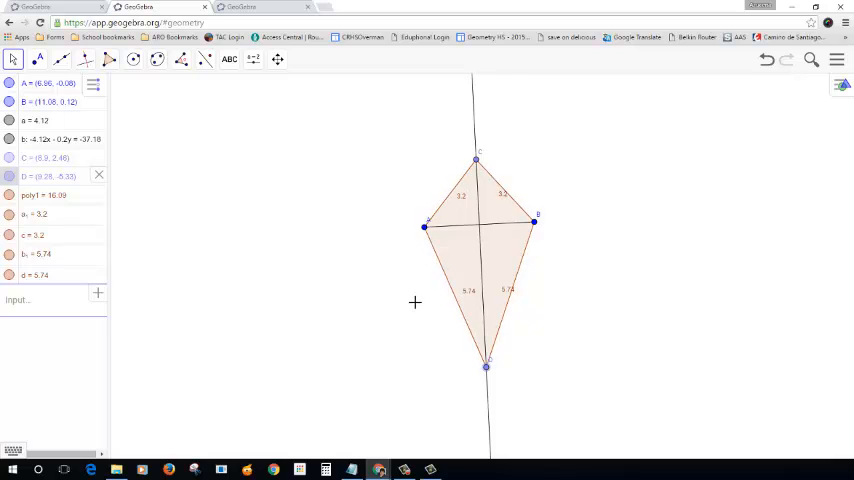